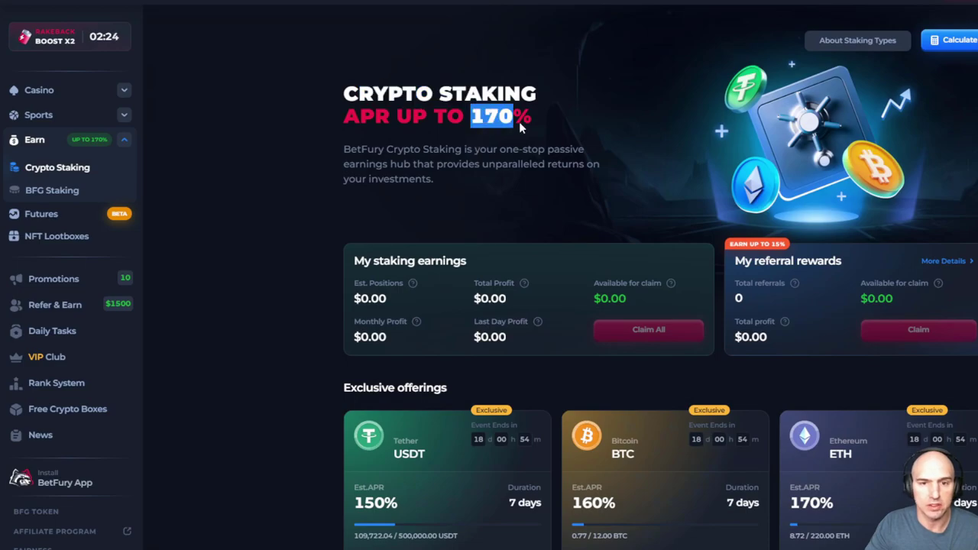
Step: Scroll down to the Exclusive offerings showing USDT, BTC and ETH staking at 150–170% APR
scroll(down, 3)
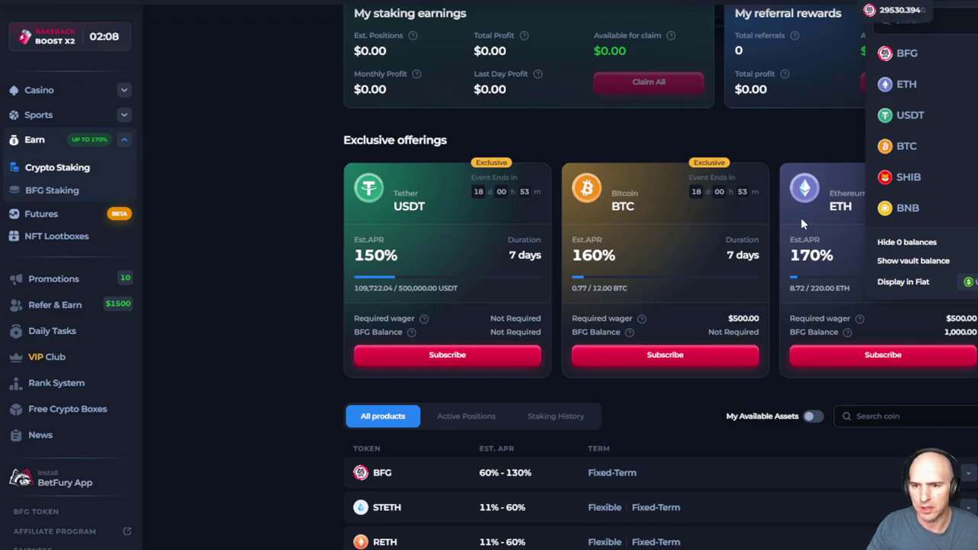
Step: Subscribe to the ETH exclusive offer and view the Flexible option's tiered APY from 11% to 6%
click(884, 354)
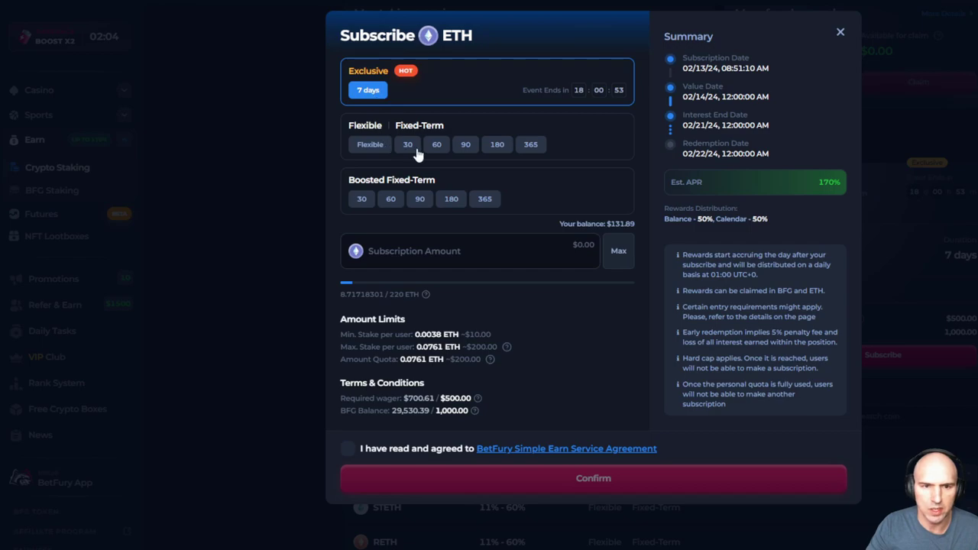
click(370, 143)
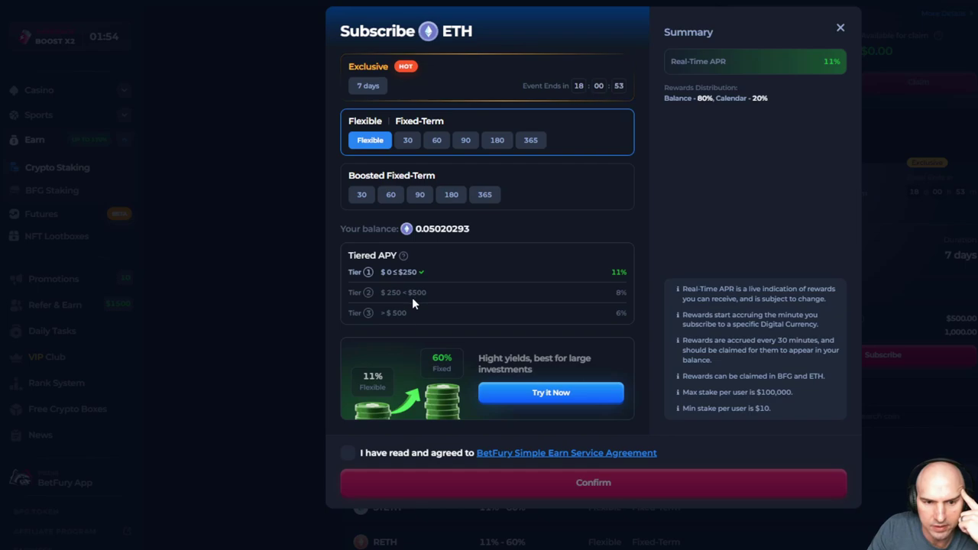
mouse_move(404, 256)
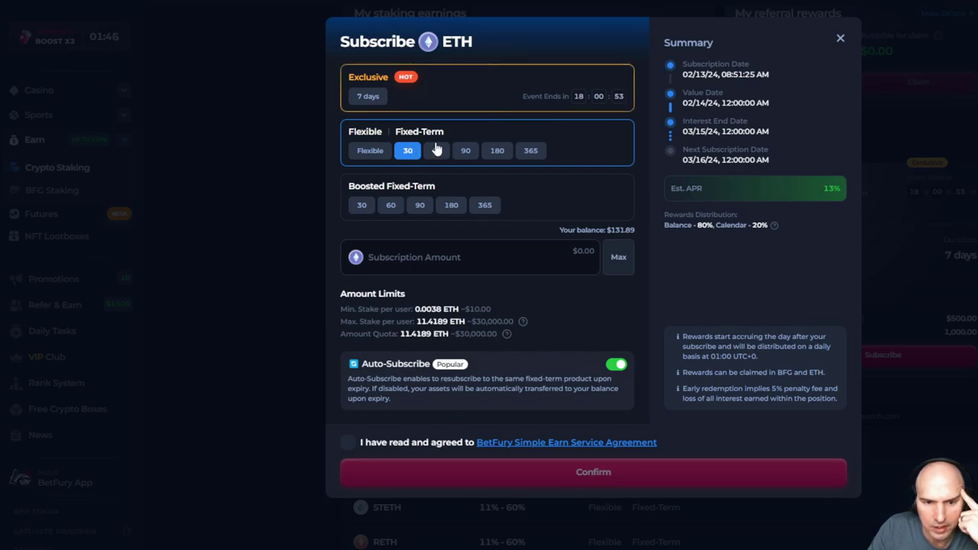
Step: Preview APRs for the 60- and 90-day fixed and 60- and 180-day boosted terms against the 7-day exclusive offer
click(437, 150)
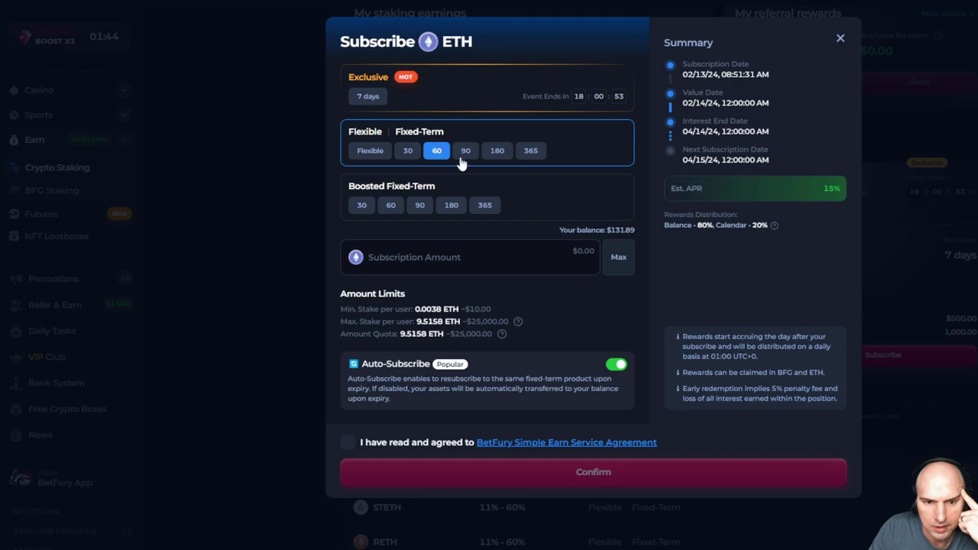
click(464, 149)
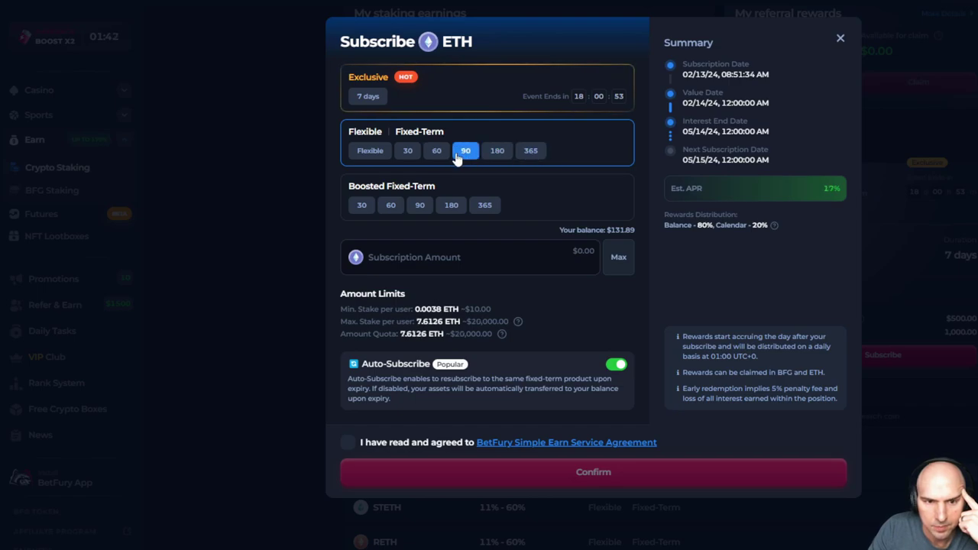
click(391, 191)
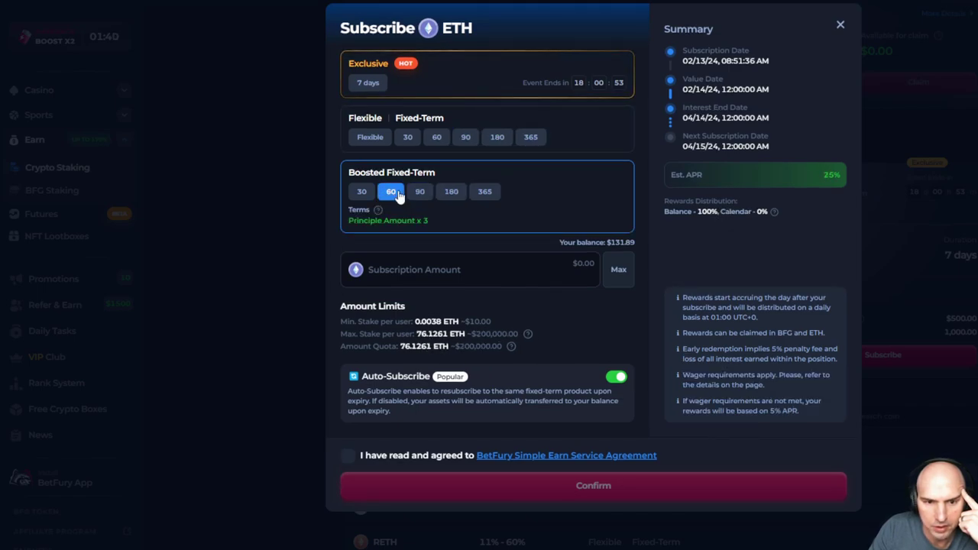
click(451, 191)
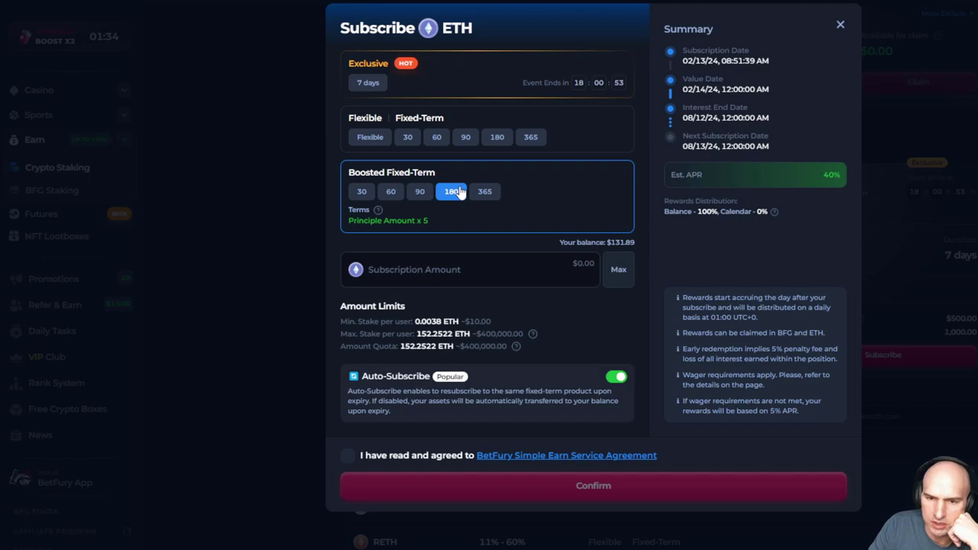
mouse_move(420, 144)
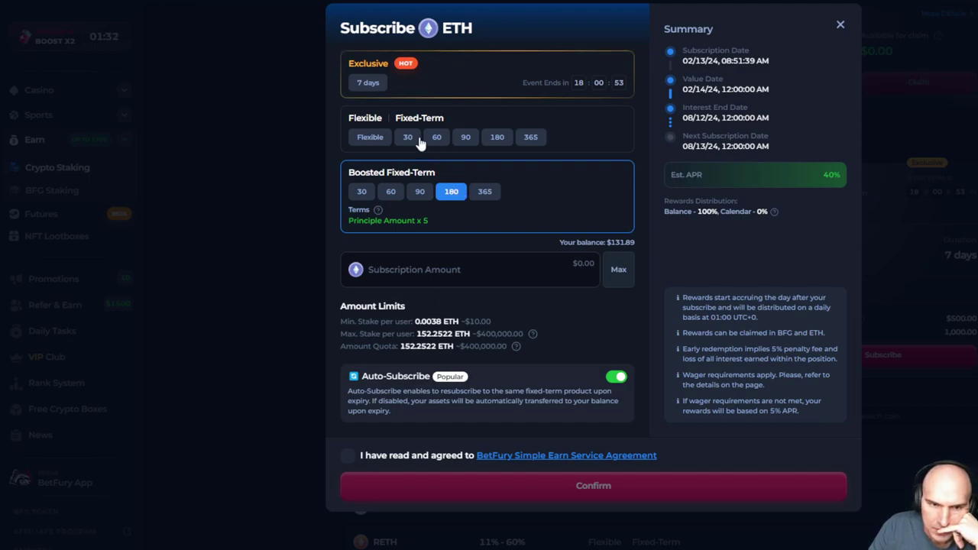
click(369, 88)
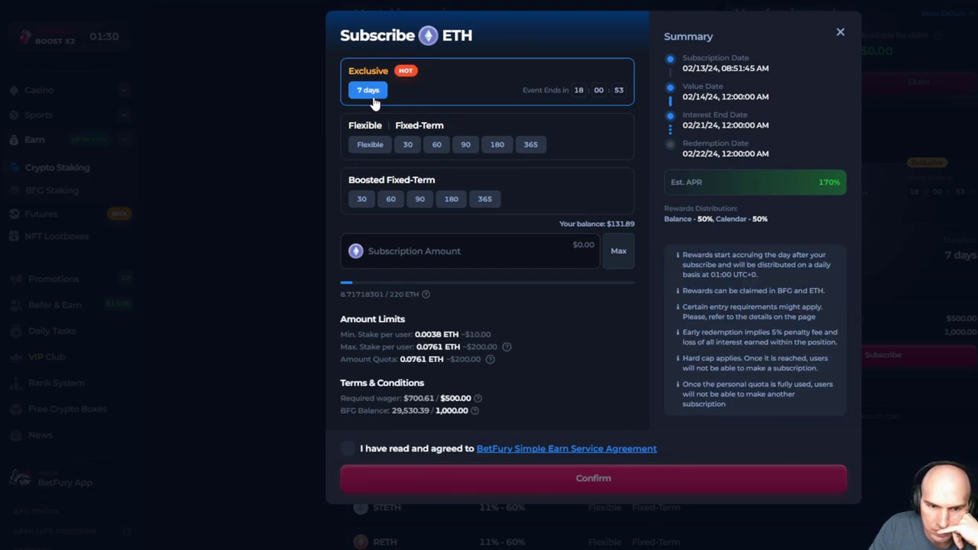
mouse_move(440, 162)
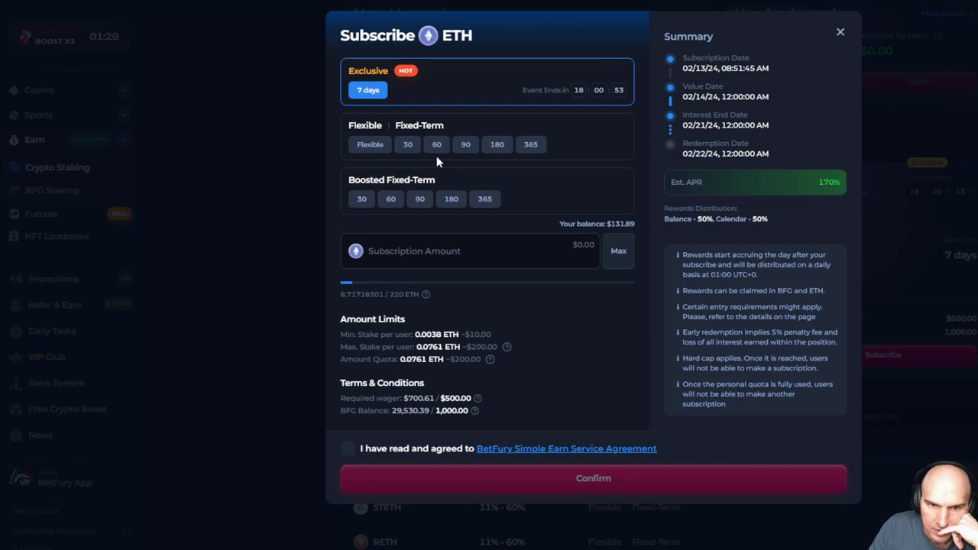
mouse_move(361, 160)
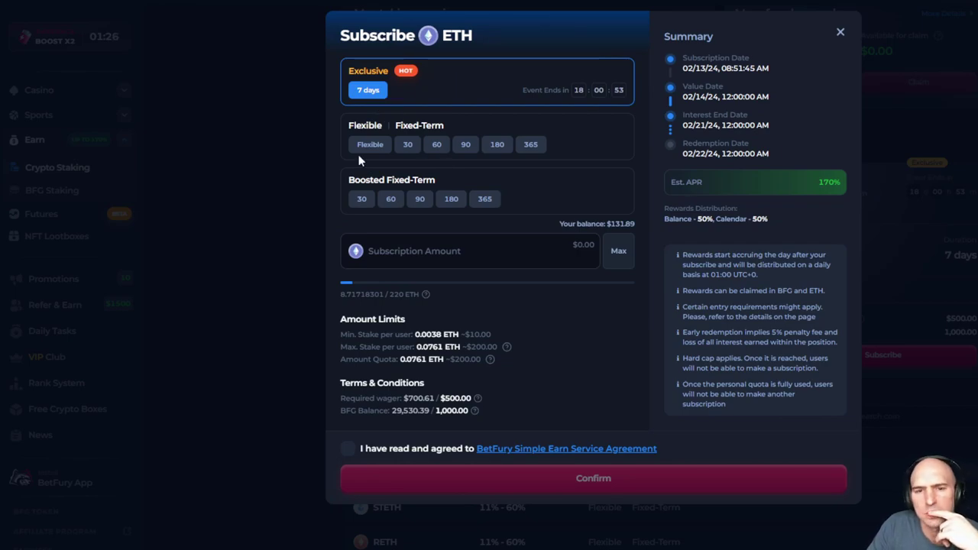
click(436, 151)
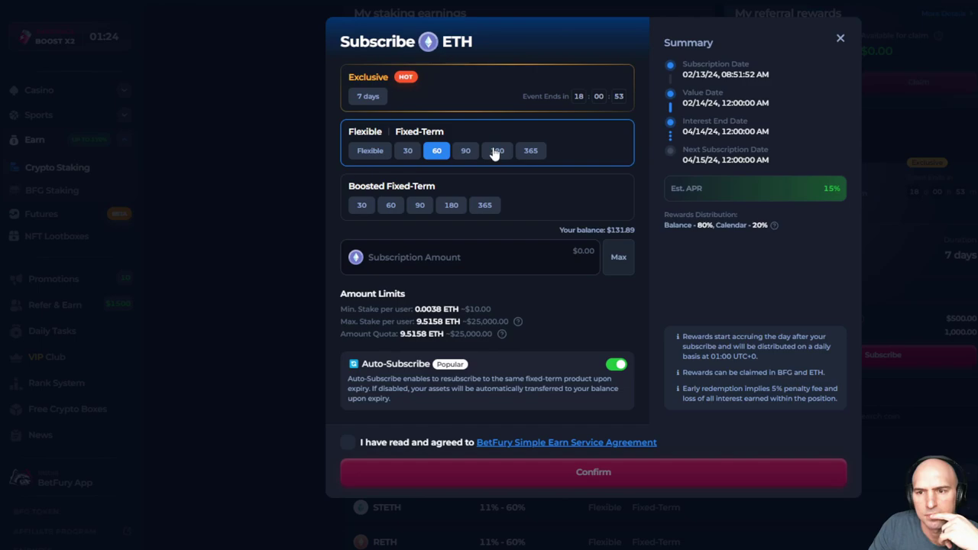
click(367, 95)
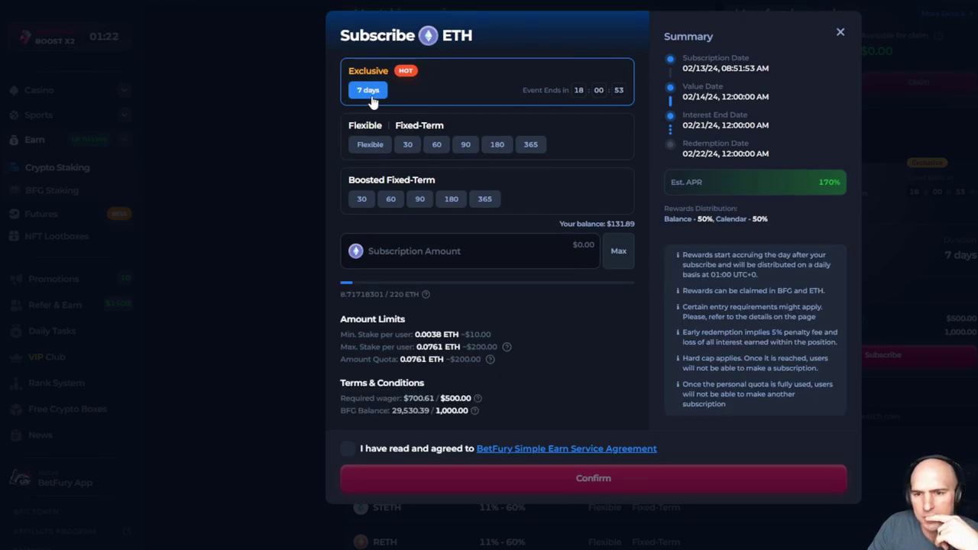
mouse_move(408, 144)
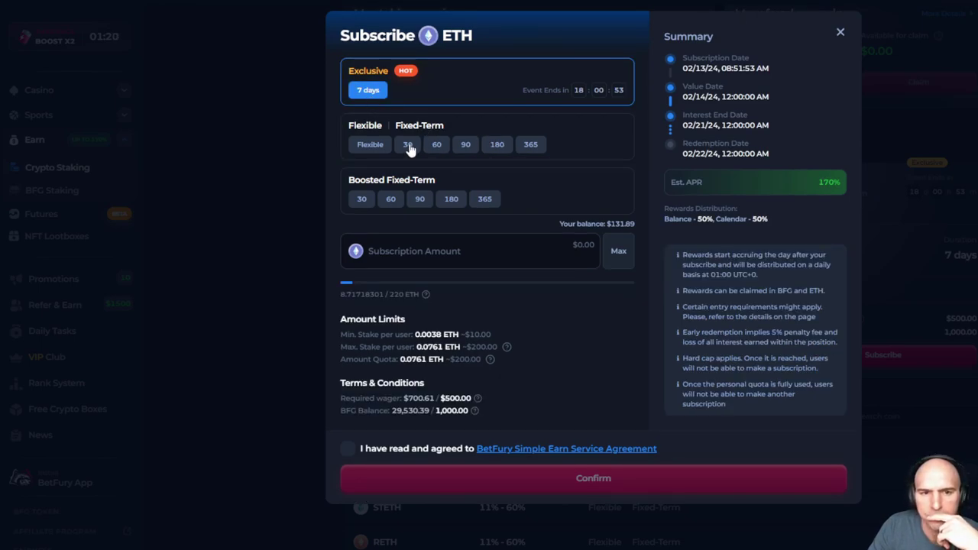
Step: Compare the 30- and 180-day fixed and boosted terms, settling on the 365-day boosted term at 60% APR
click(407, 144)
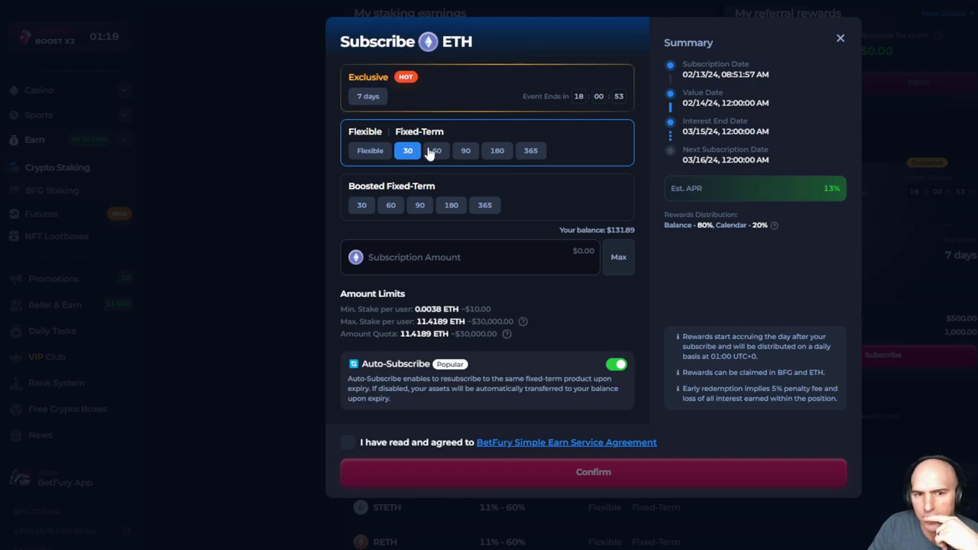
click(496, 150)
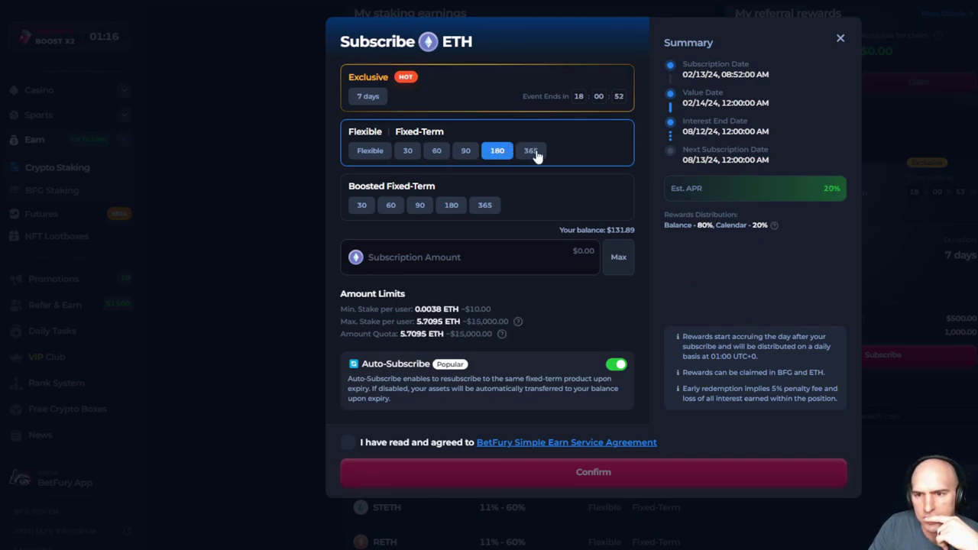
click(391, 191)
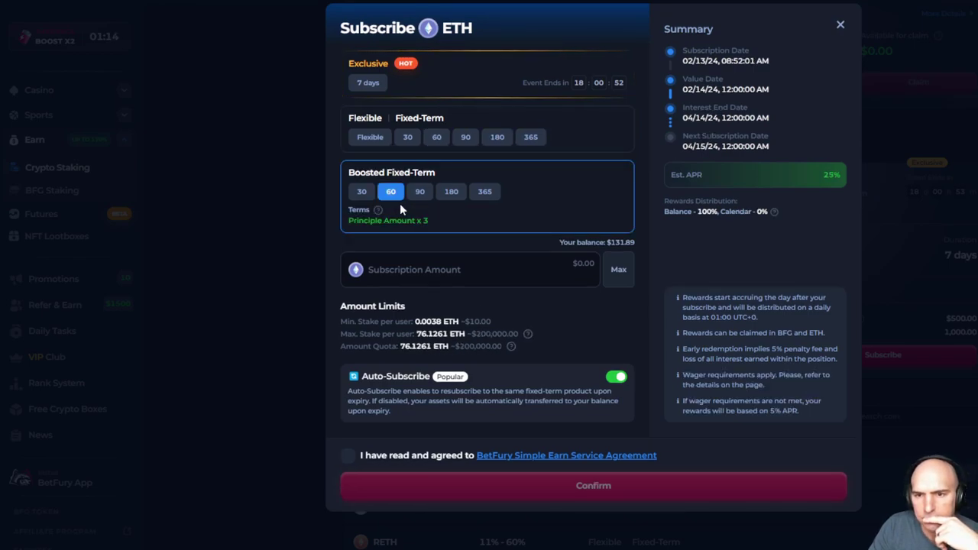
click(451, 191)
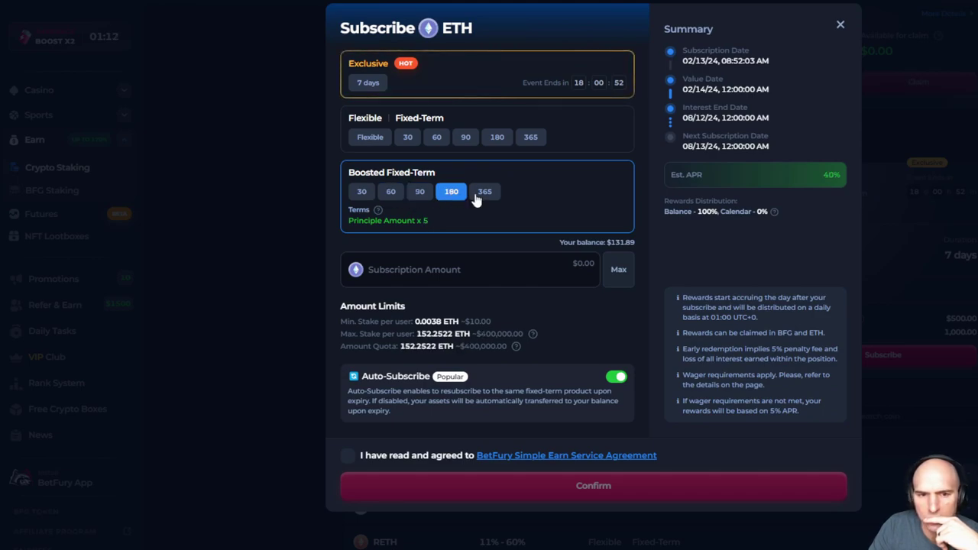
click(484, 191)
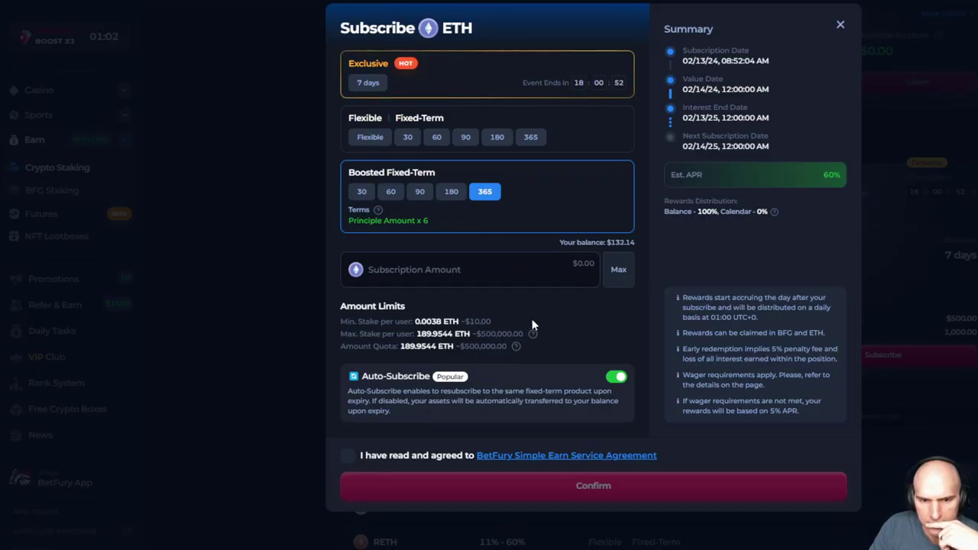
Step: Accept the Simple Earn agreement and confirm a 0.05020293 ETH stake in the 7-day exclusive offer at 170% APR
click(367, 83)
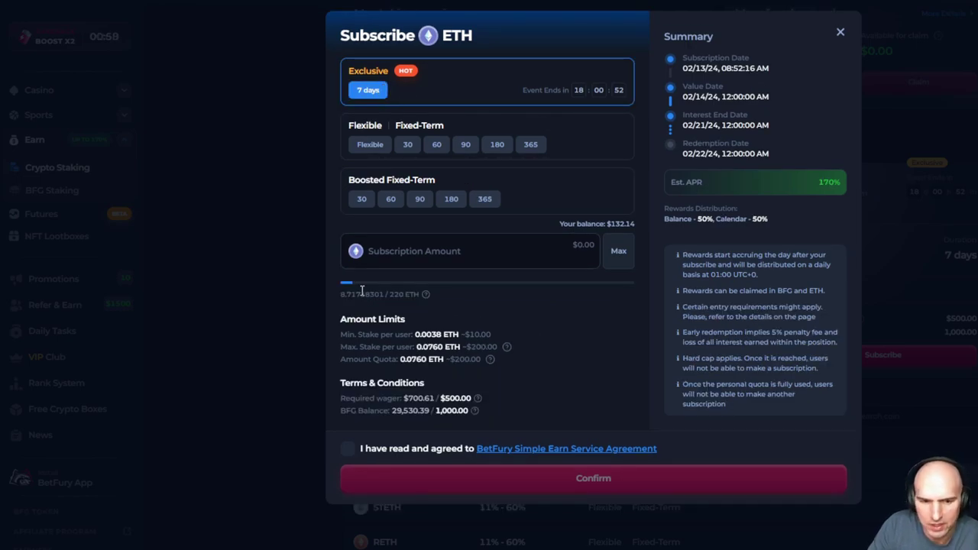
click(348, 449)
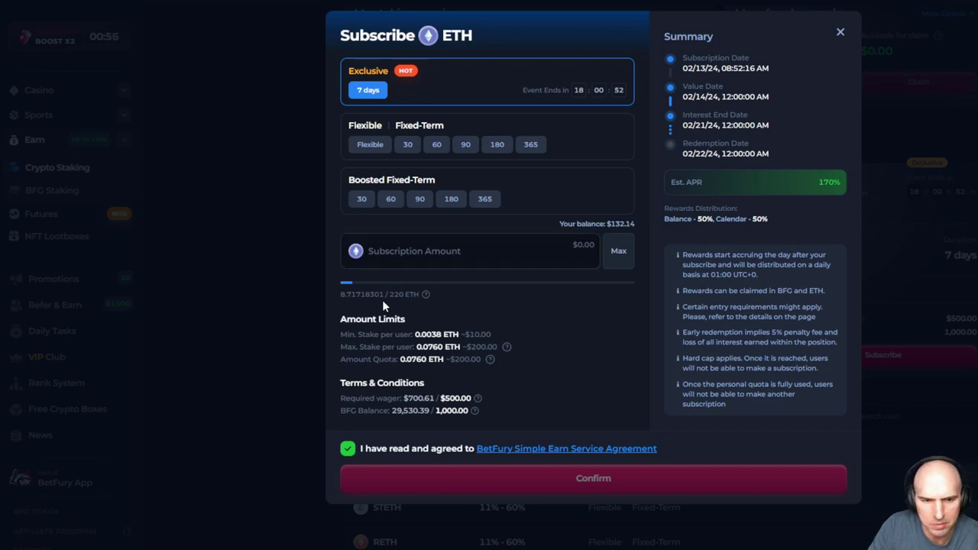
text(0.05020293)
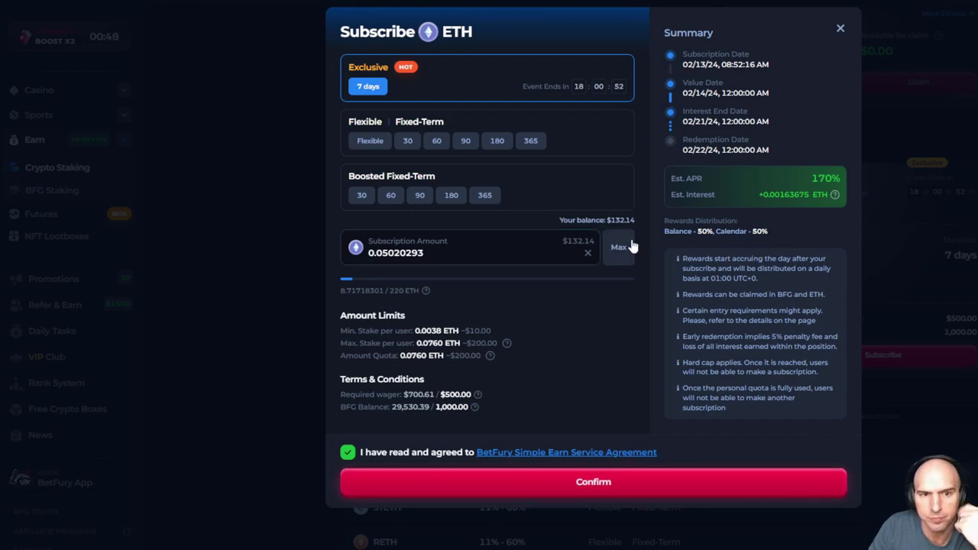
click(593, 481)
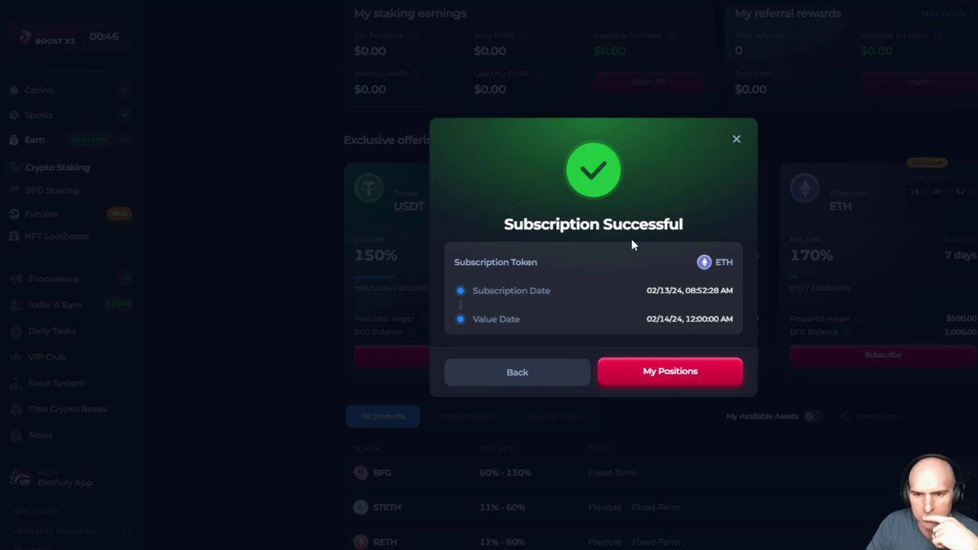
mouse_move(635, 251)
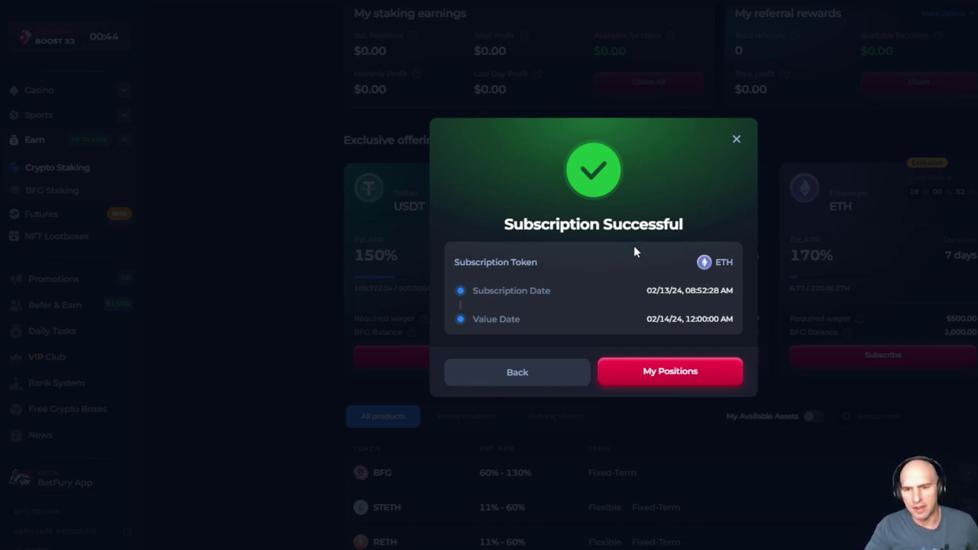
mouse_move(547, 268)
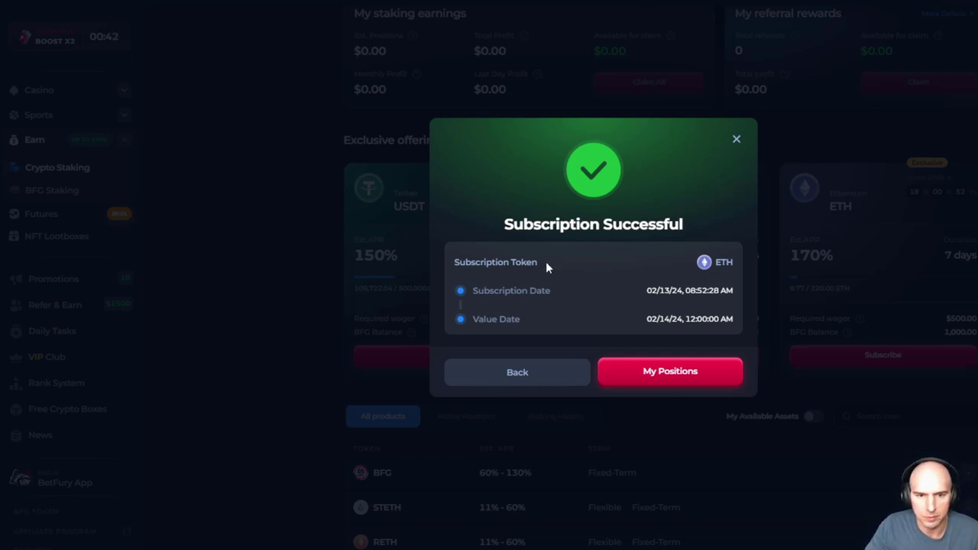
Step: Go to My Positions and find the 0.05020293 ETH 7-day stake listed under Fixed-Term active positions
click(669, 371)
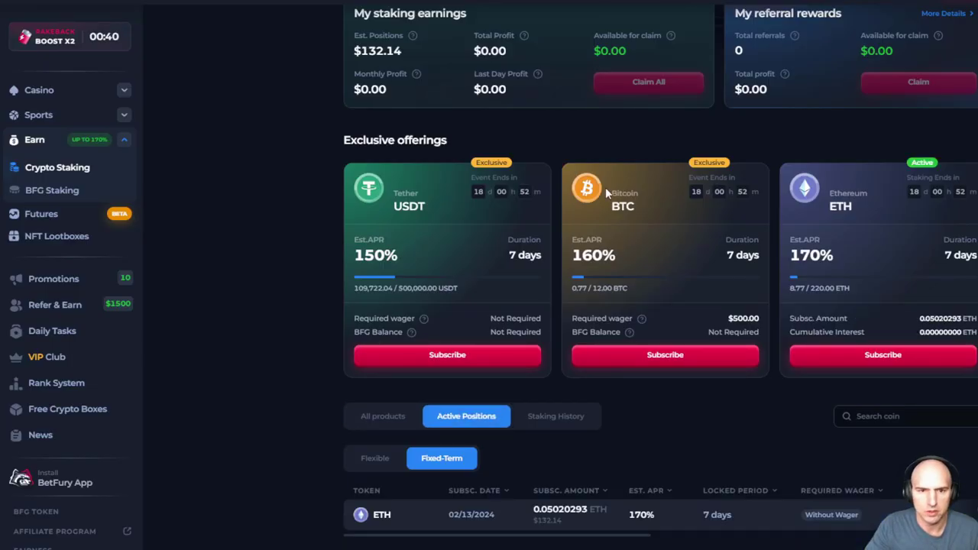
scroll(down, 3)
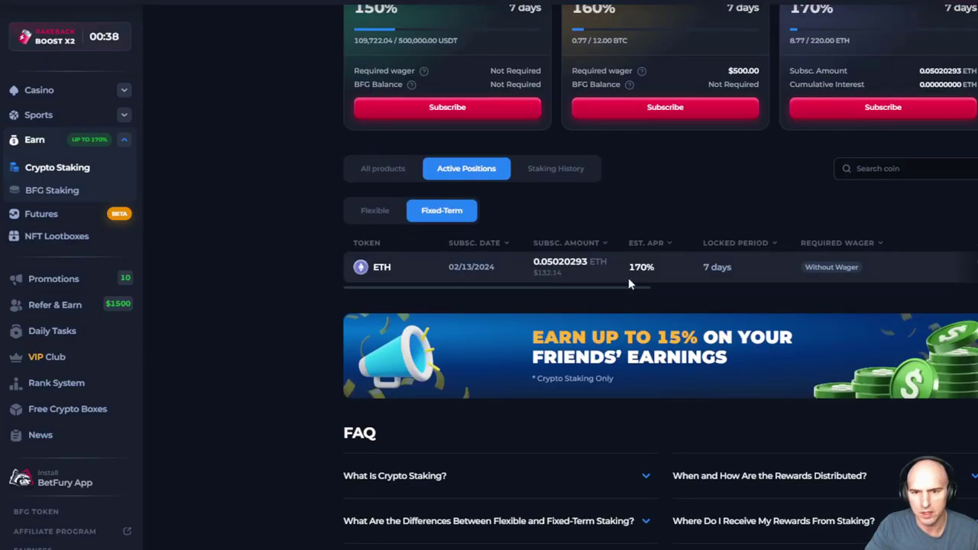
mouse_move(856, 257)
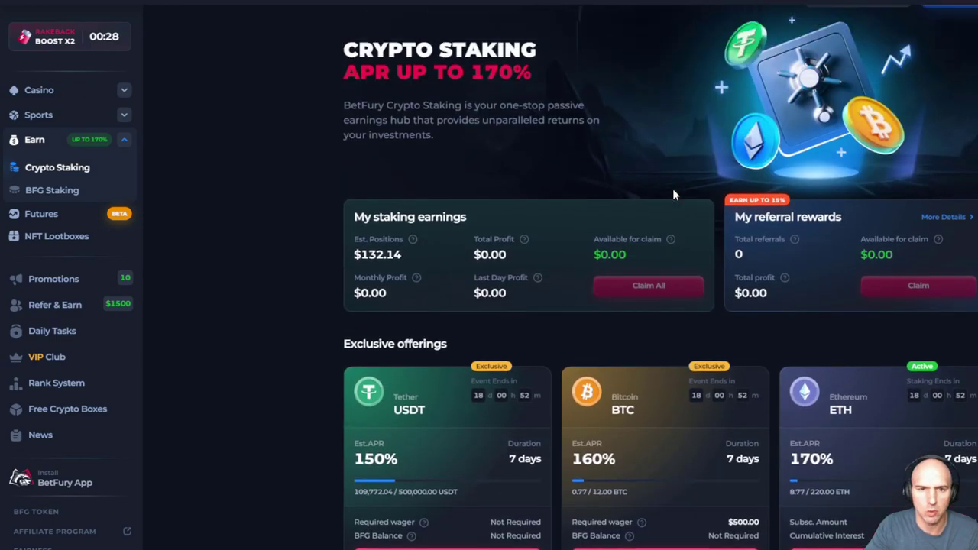
Step: Scroll the Crypto Staking page to the staking earnings with estimated positions of $132.14
scroll(down, 3)
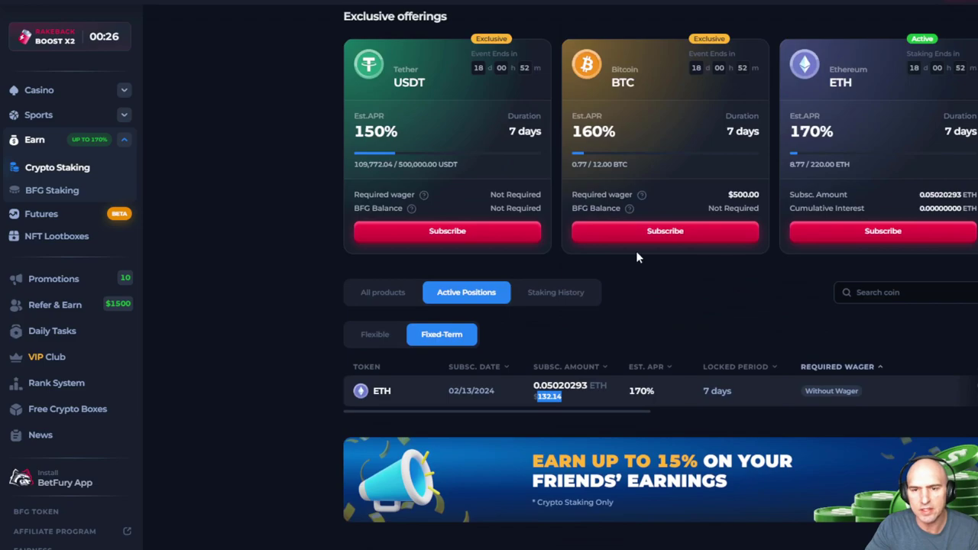
mouse_move(651, 350)
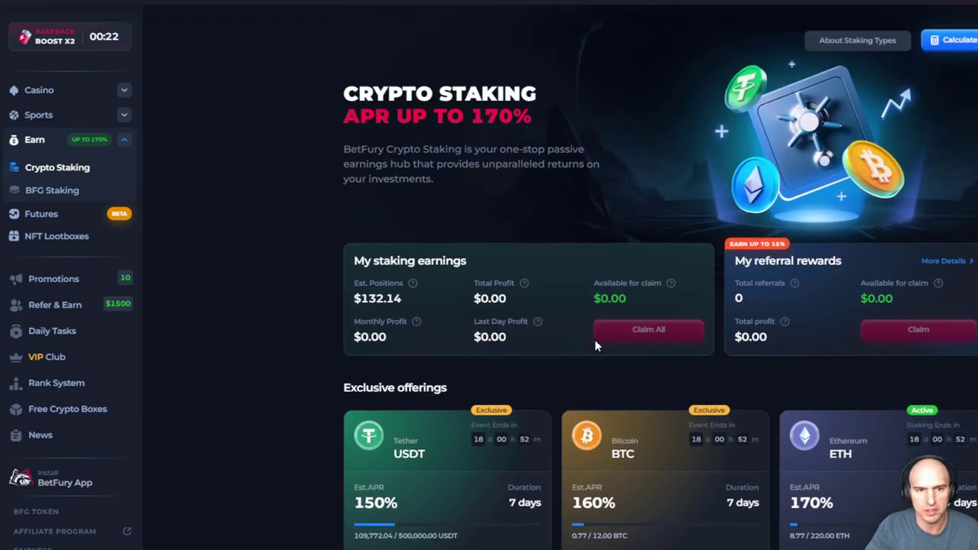
mouse_move(55, 304)
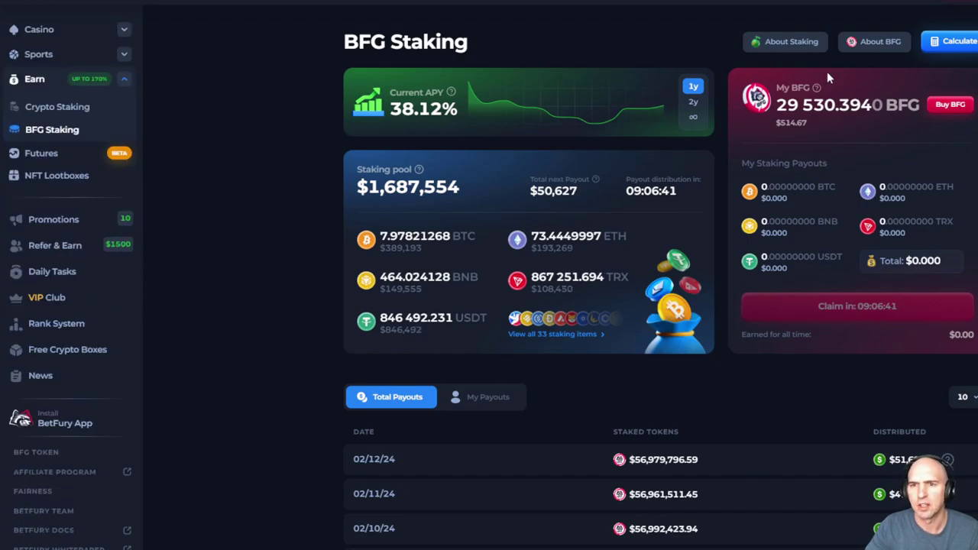
mouse_move(556, 119)
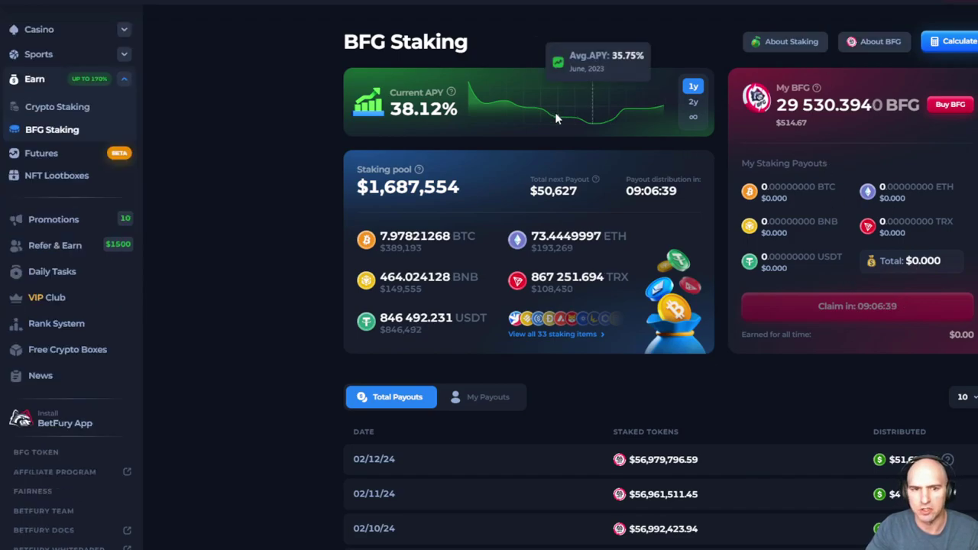
mouse_move(764, 324)
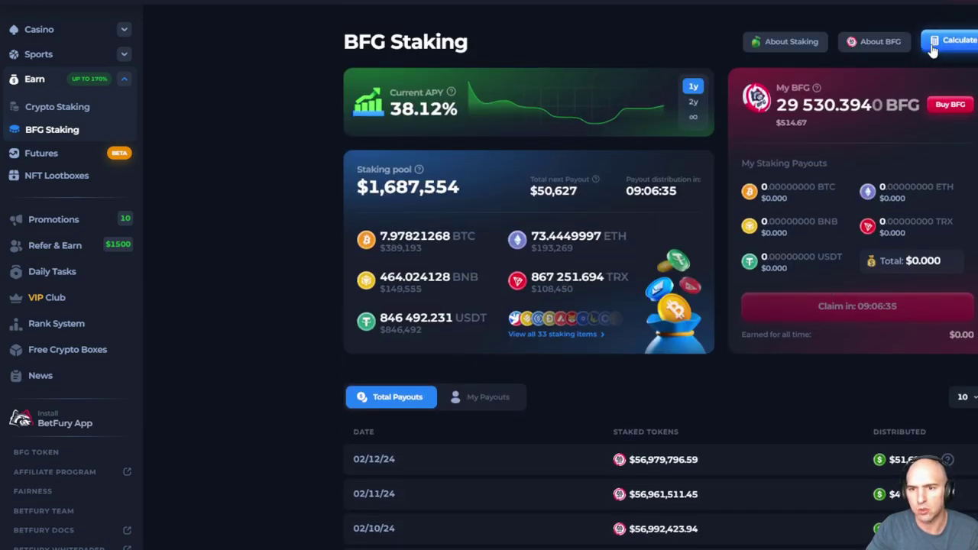
Step: Bring up the BFG Staking estimated payout calculator for 100K BFG, about $46.39 per month
click(953, 39)
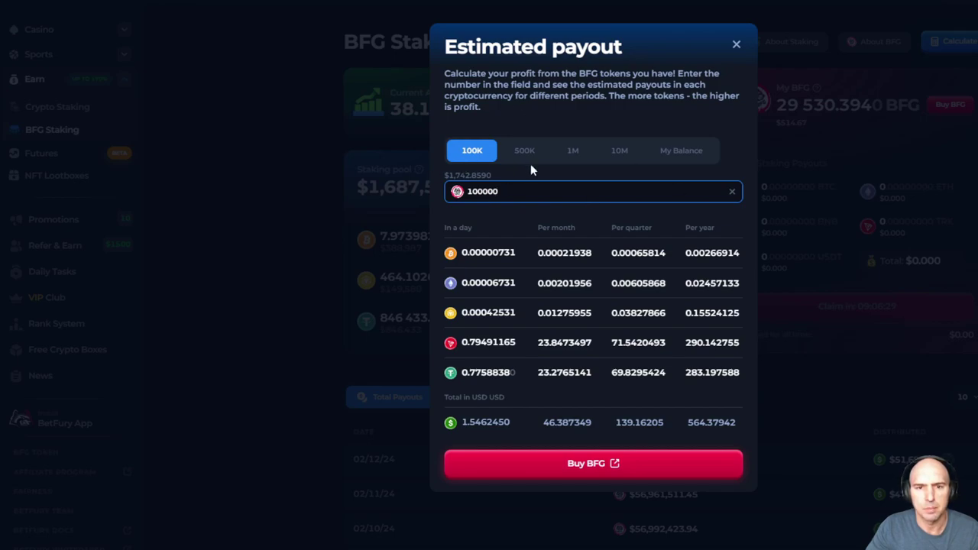
mouse_move(486, 391)
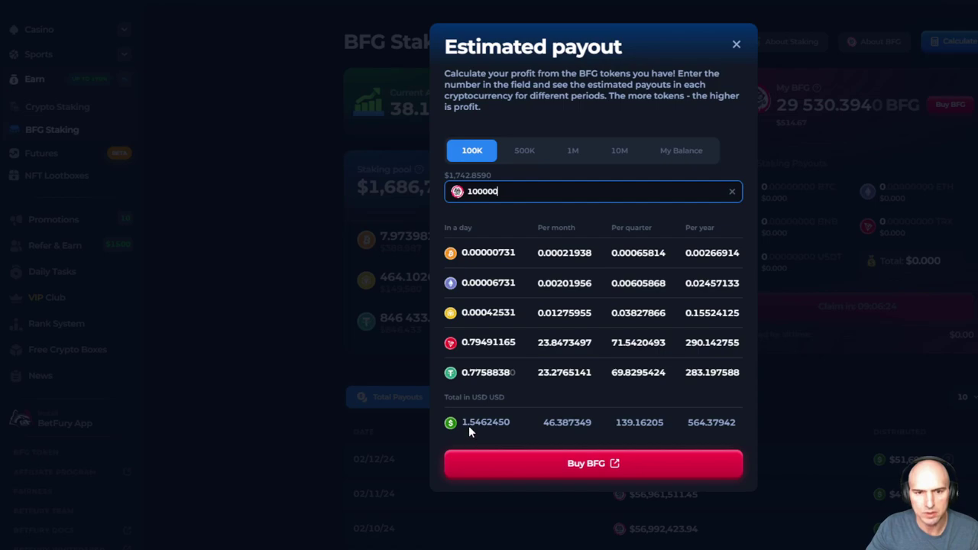
mouse_move(486, 428)
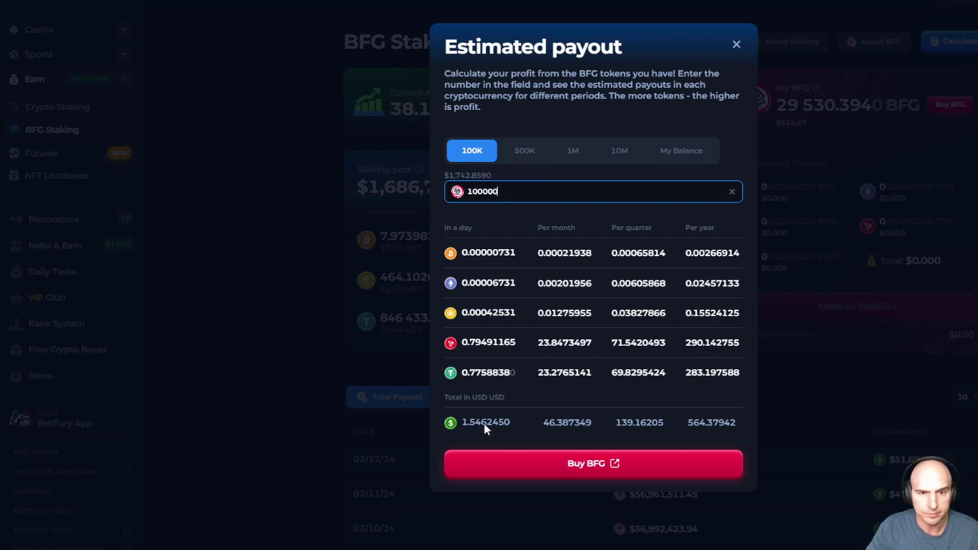
mouse_move(717, 437)
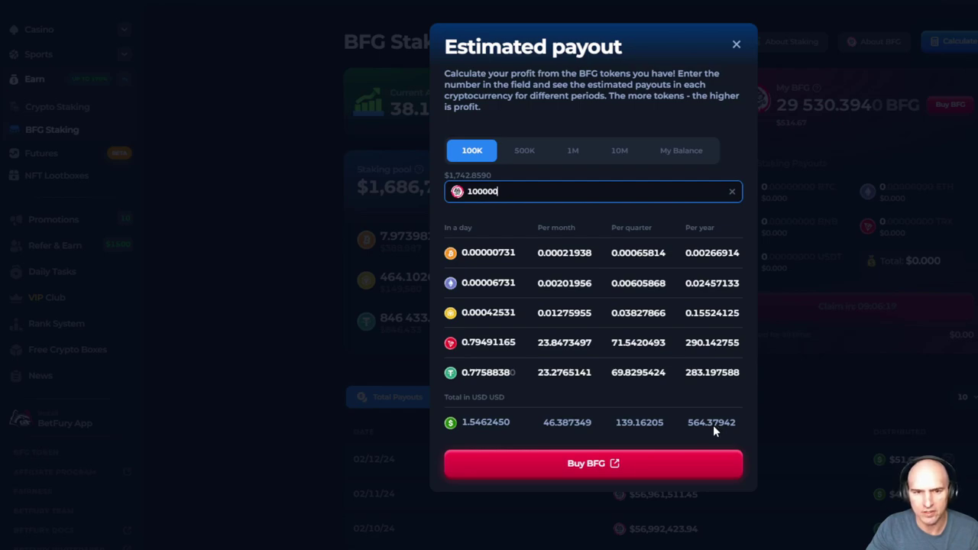
mouse_move(715, 413)
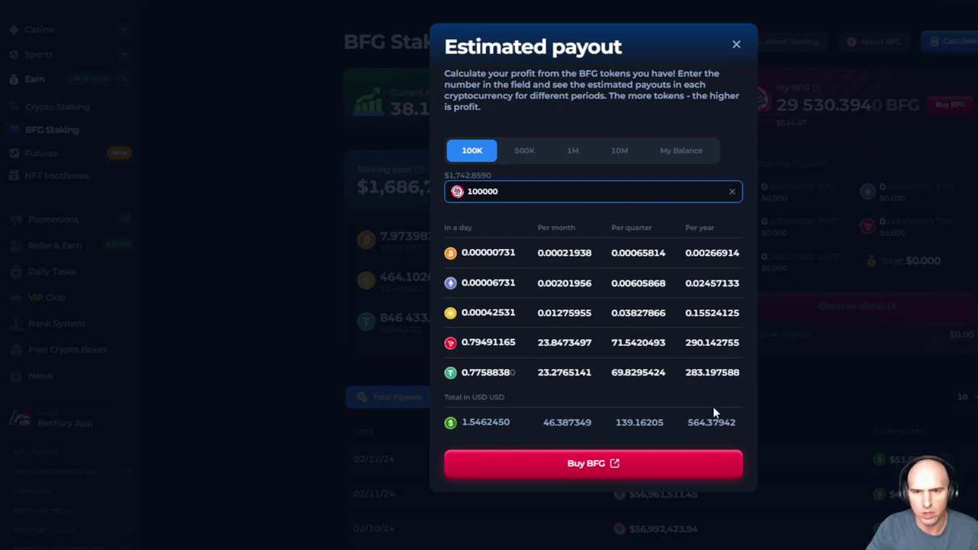
mouse_move(650, 242)
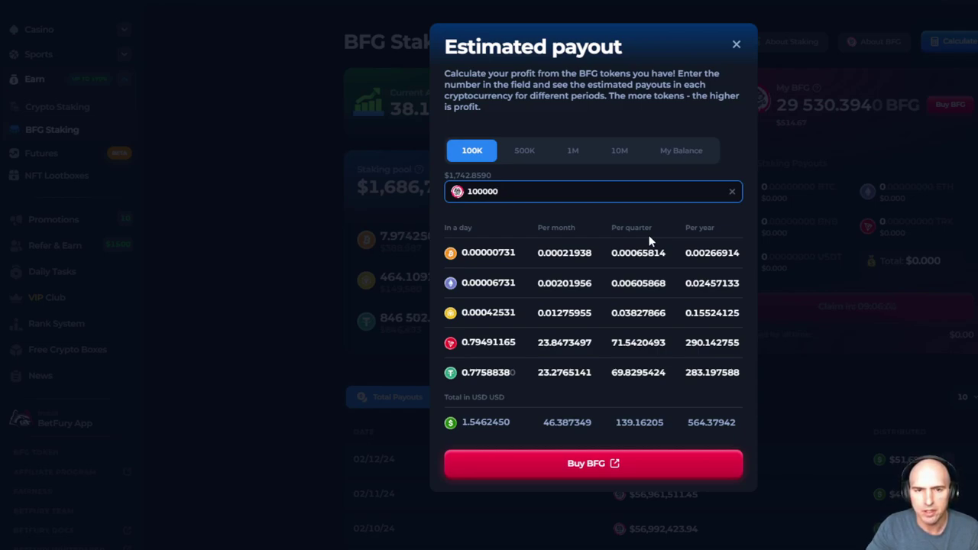
Step: Set the payout estimate to the 500K BFG preset
click(524, 150)
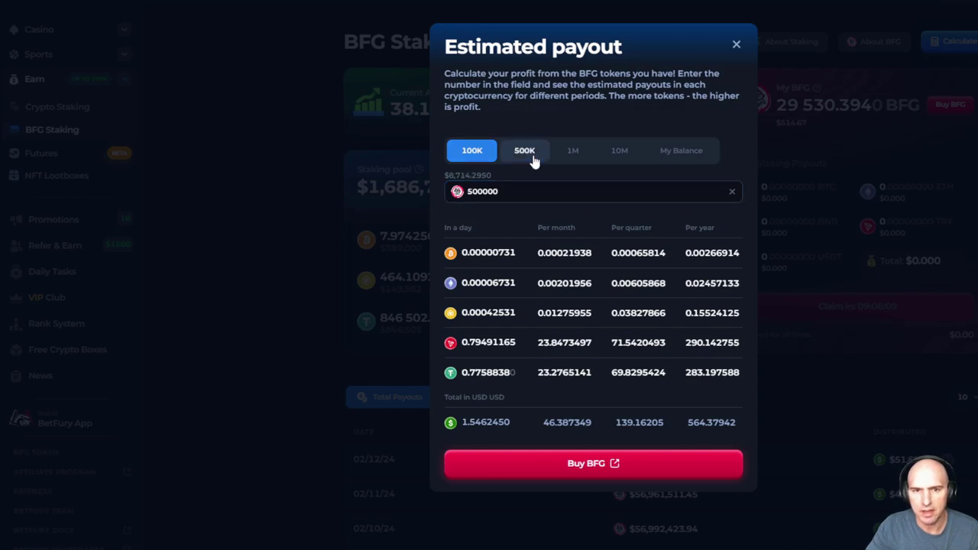
Step: Compare payouts for 10M, 1M and 100K BFG, then close the calculator back to the BFG Staking page
click(621, 149)
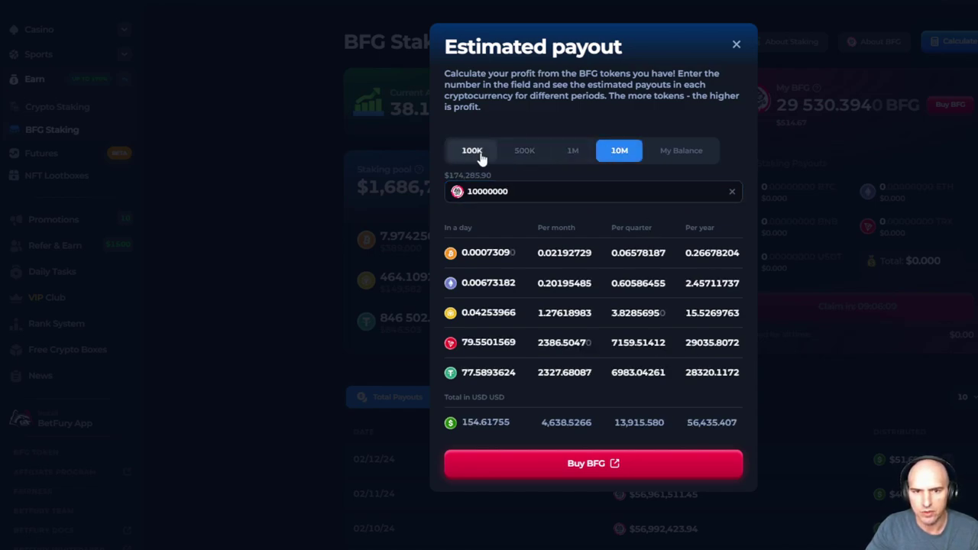
click(571, 149)
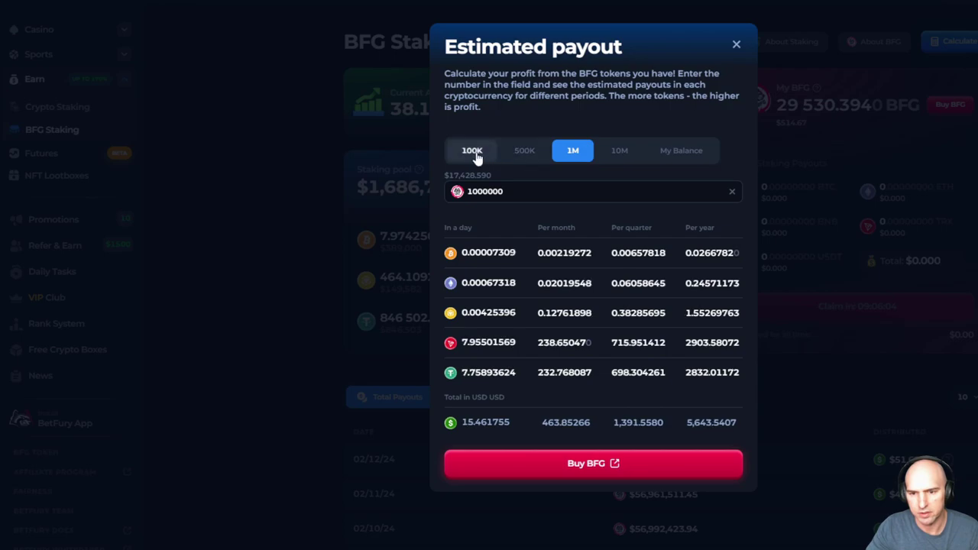
click(471, 151)
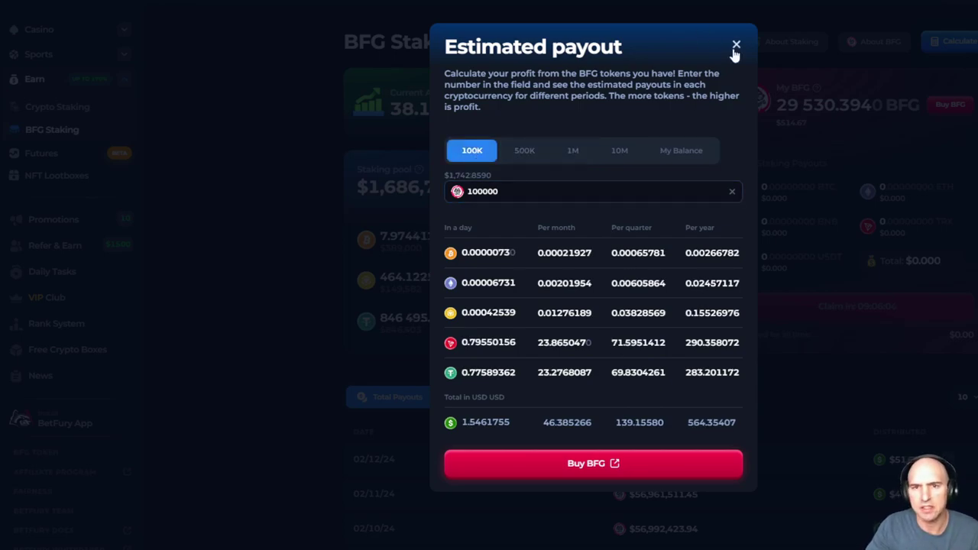
click(737, 44)
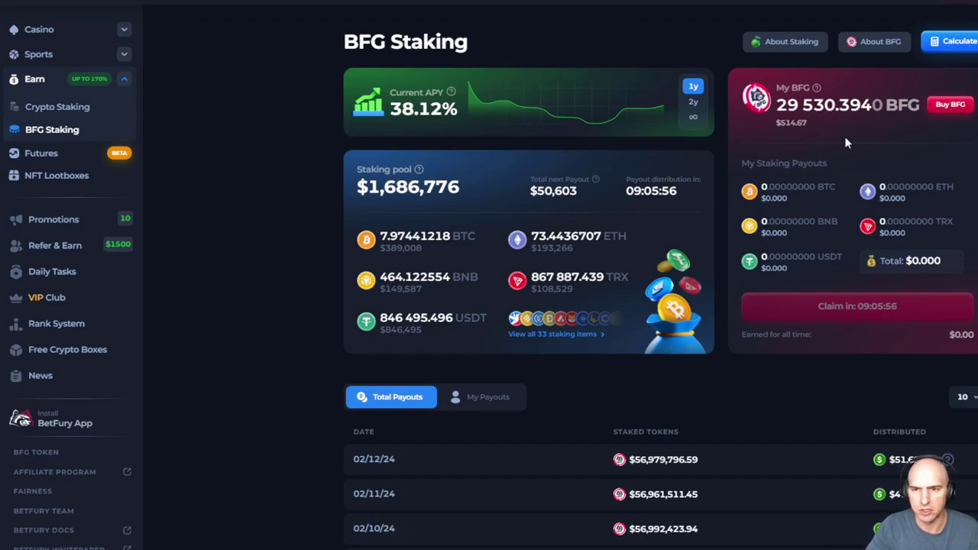
mouse_move(783, 121)
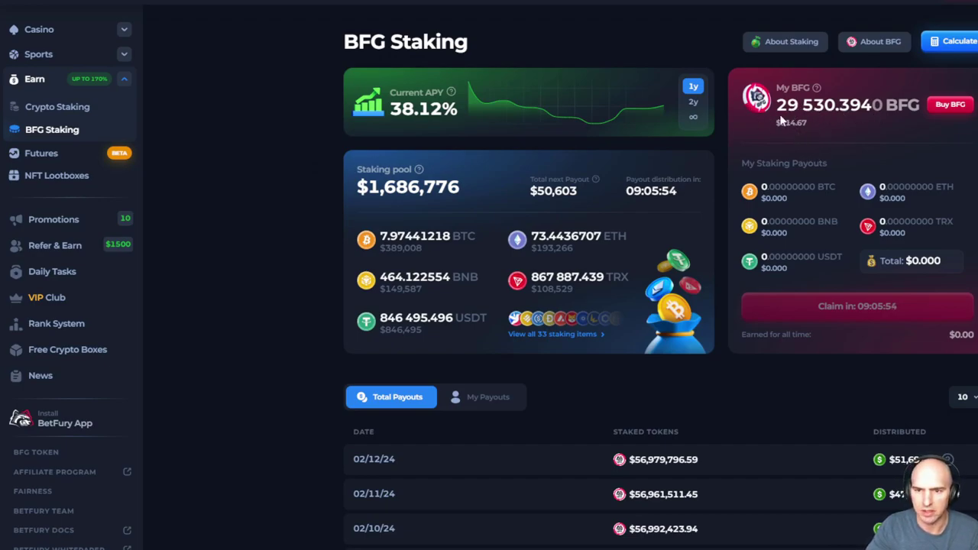
scroll(down, 3)
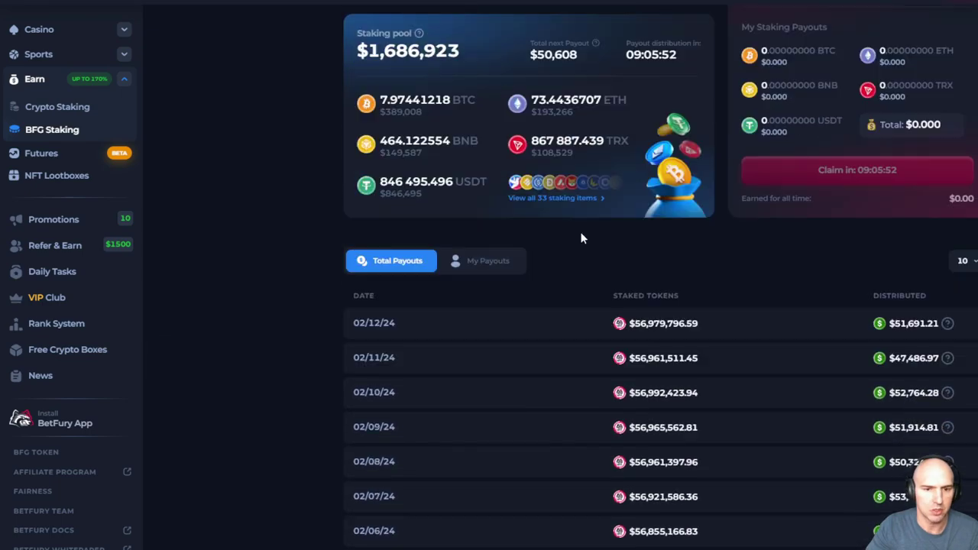
scroll(down, 3)
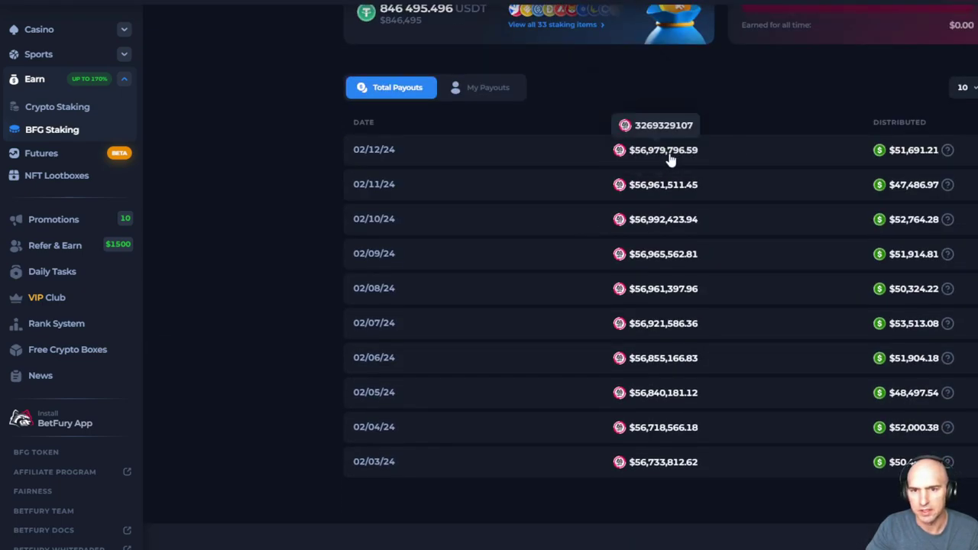
mouse_move(642, 160)
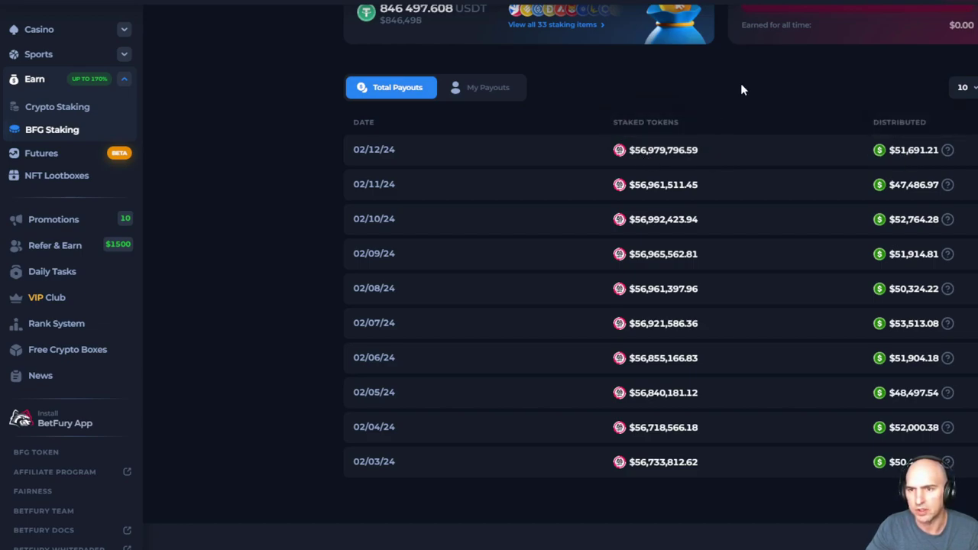
mouse_move(725, 152)
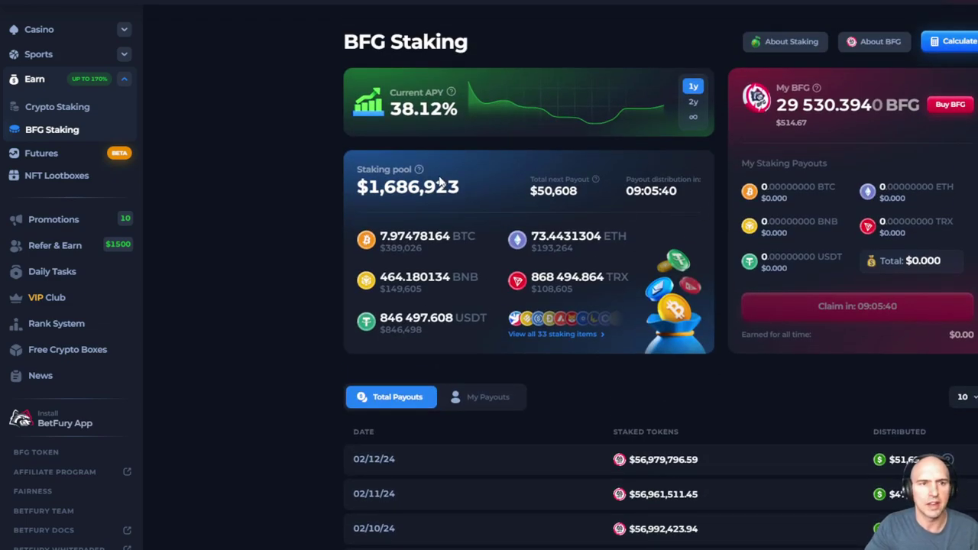
mouse_move(272, 144)
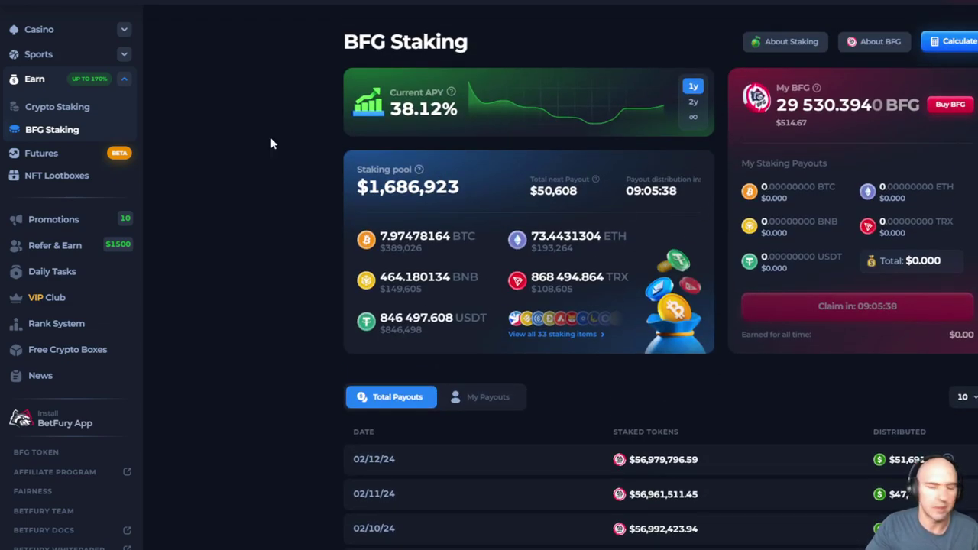